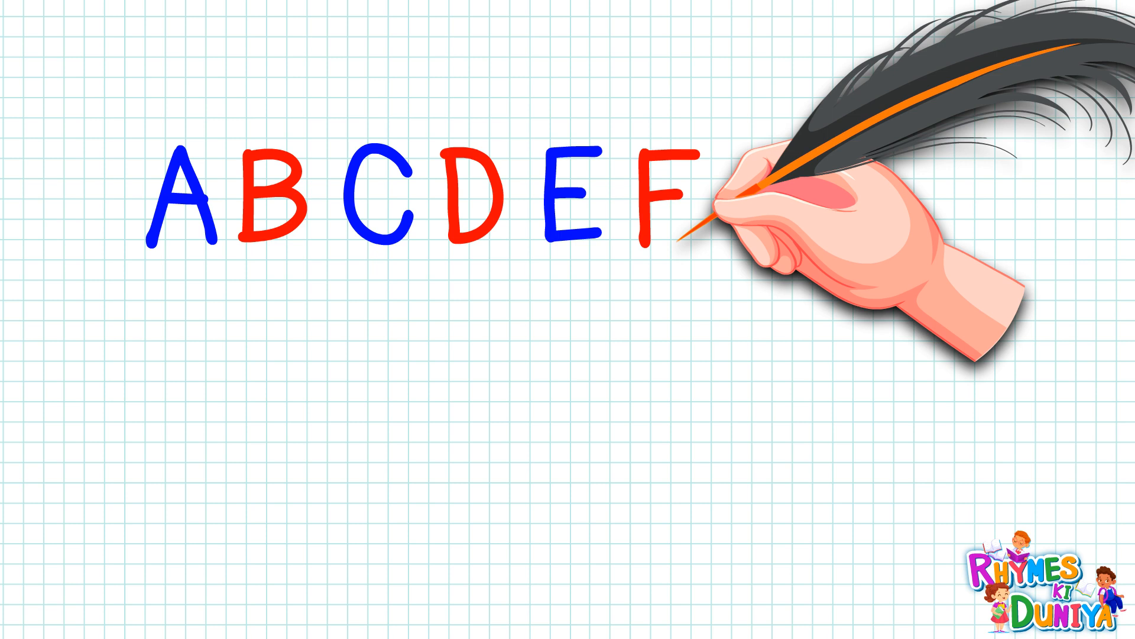
type("G")
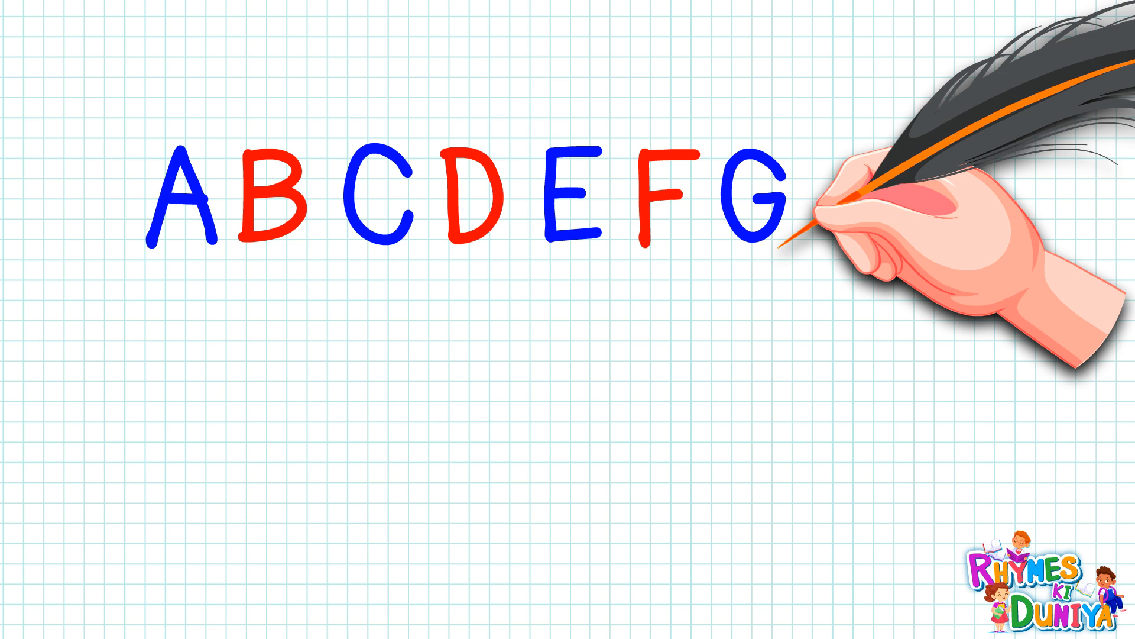
type("H")
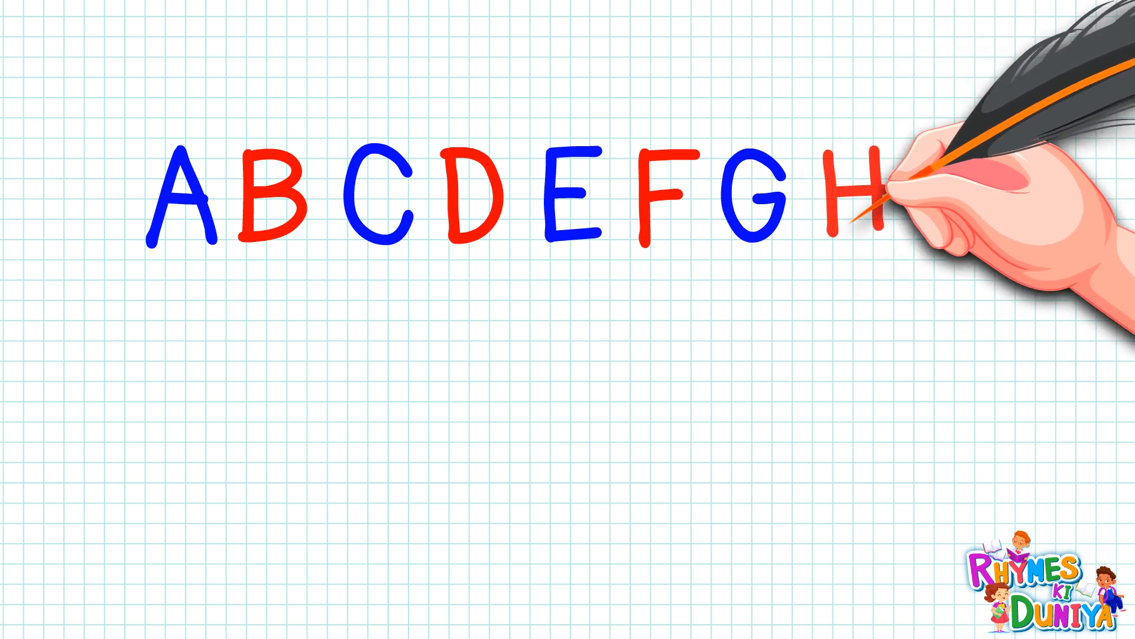